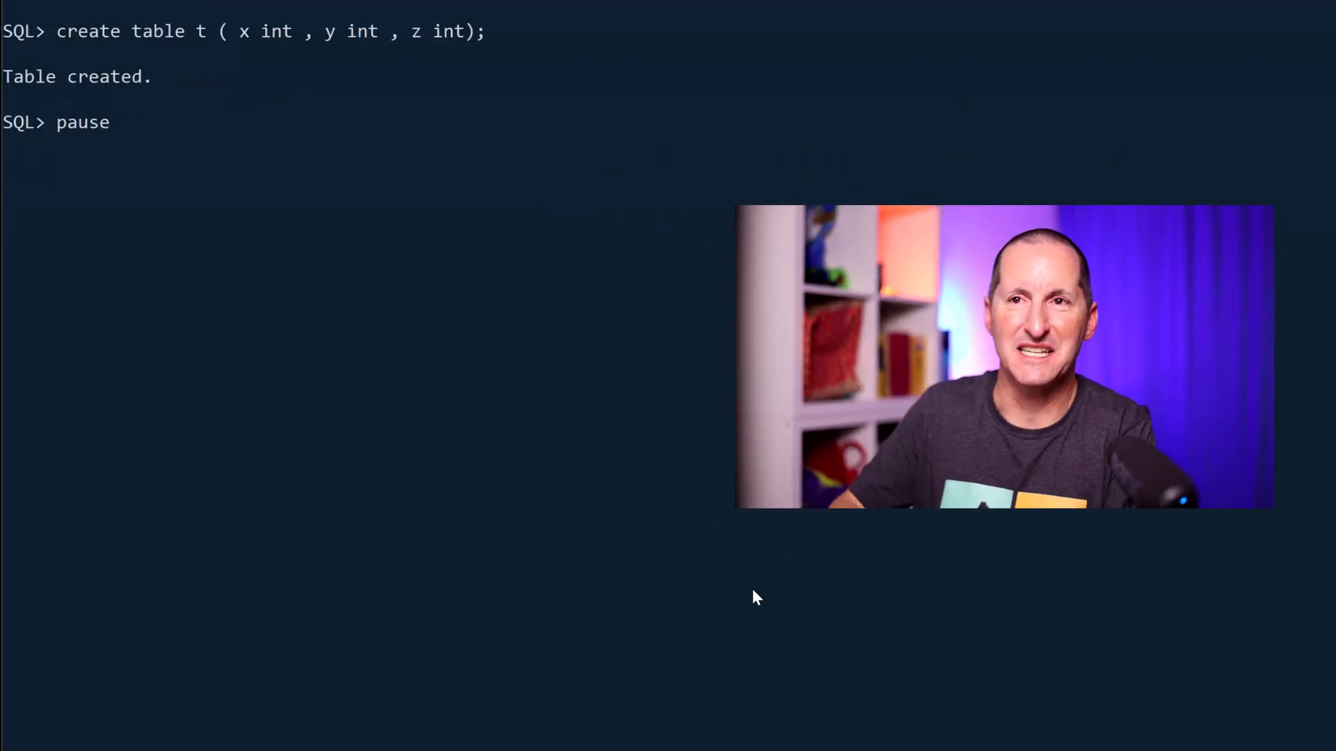
Continue past the pause after inserting rows (1,10,10) and (1,98,99) into table t
{"action": "key", "text": "enter"}
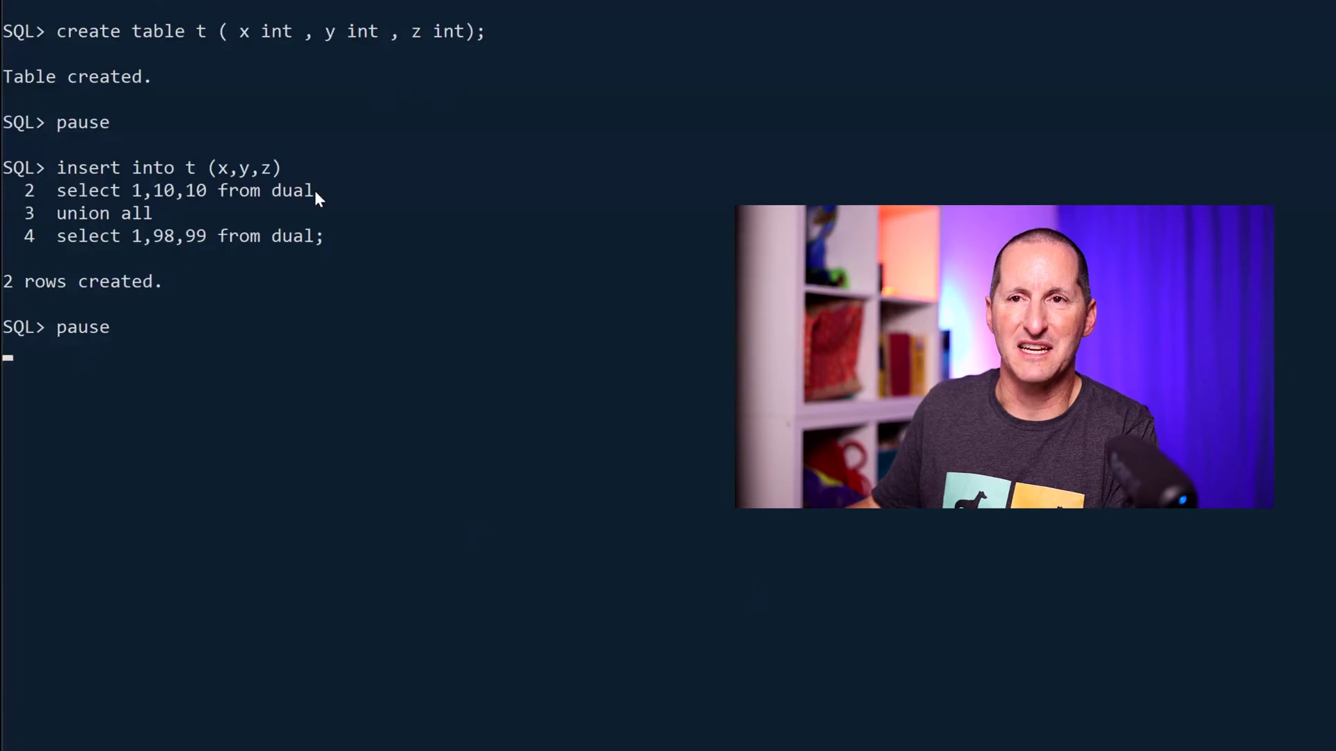
{"action": "mouse_move", "coordinate": [387, 257]}
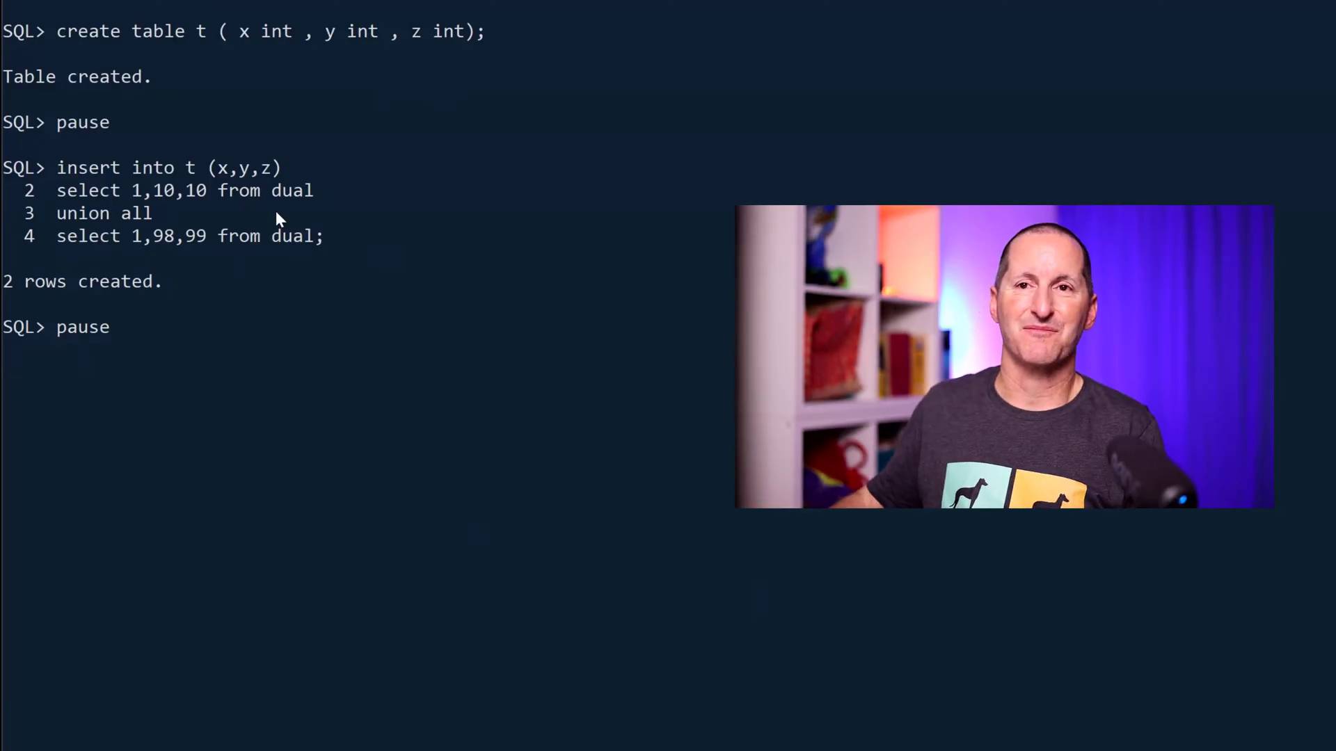
{"action": "mouse_move", "coordinate": [294, 246]}
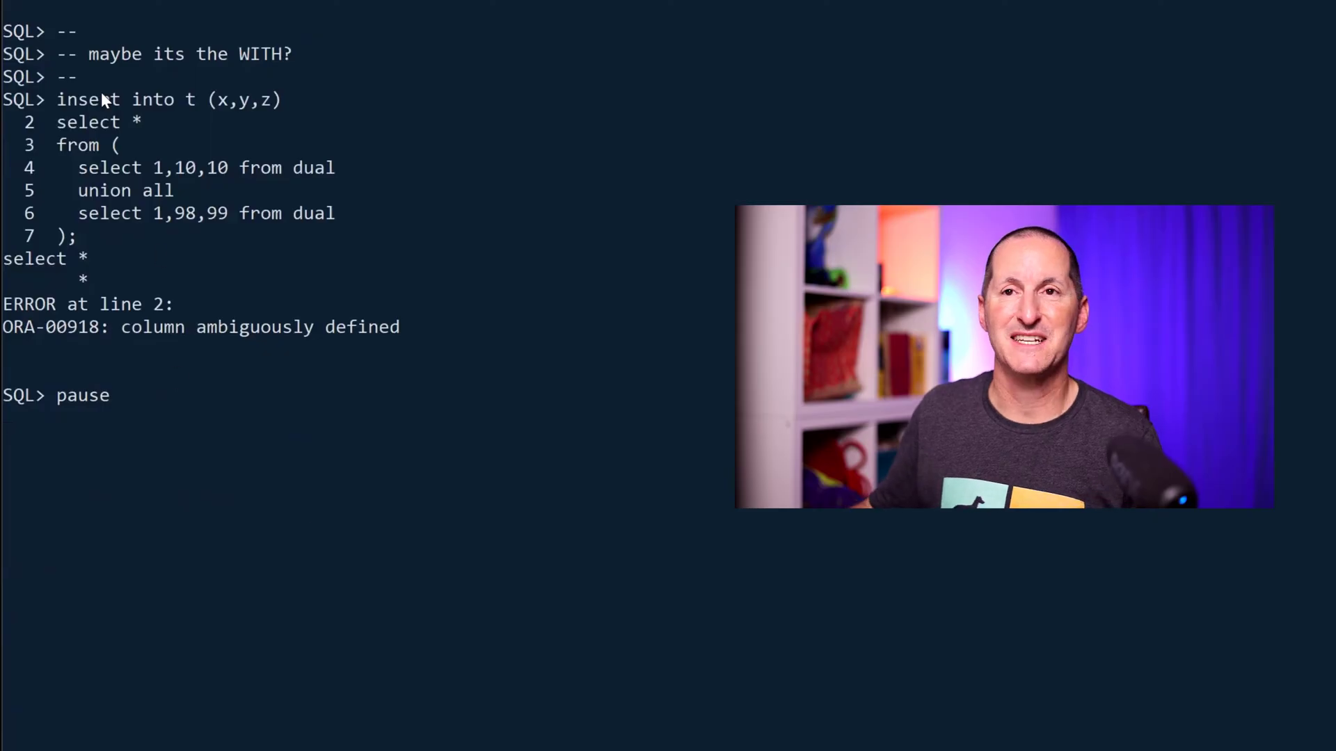
{"action": "mouse_move", "coordinate": [302, 297]}
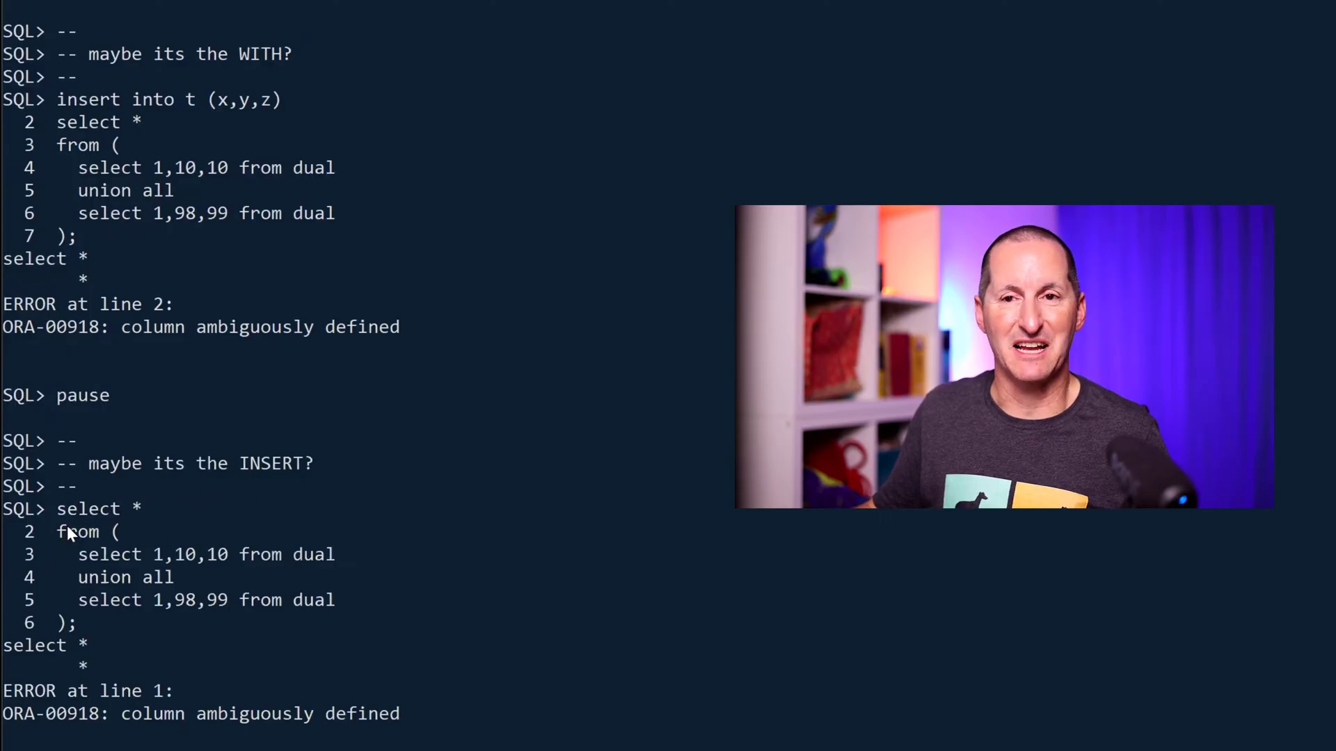
{"action": "mouse_move", "coordinate": [305, 582]}
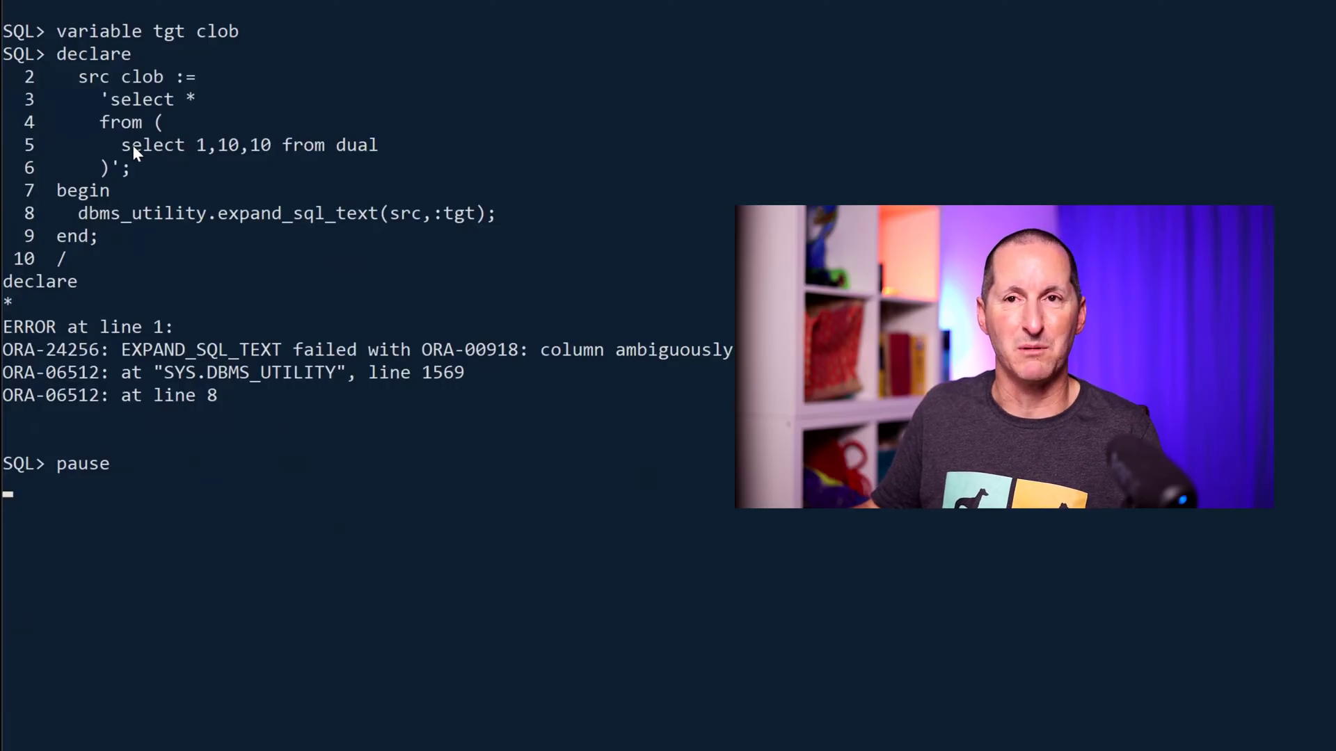
Highlight the ORA-00918 failure with 1,10,10 and the expanded query text from print tgt
{"action": "left_click_drag", "start_coordinate": [121, 145], "coordinate": [379, 145]}
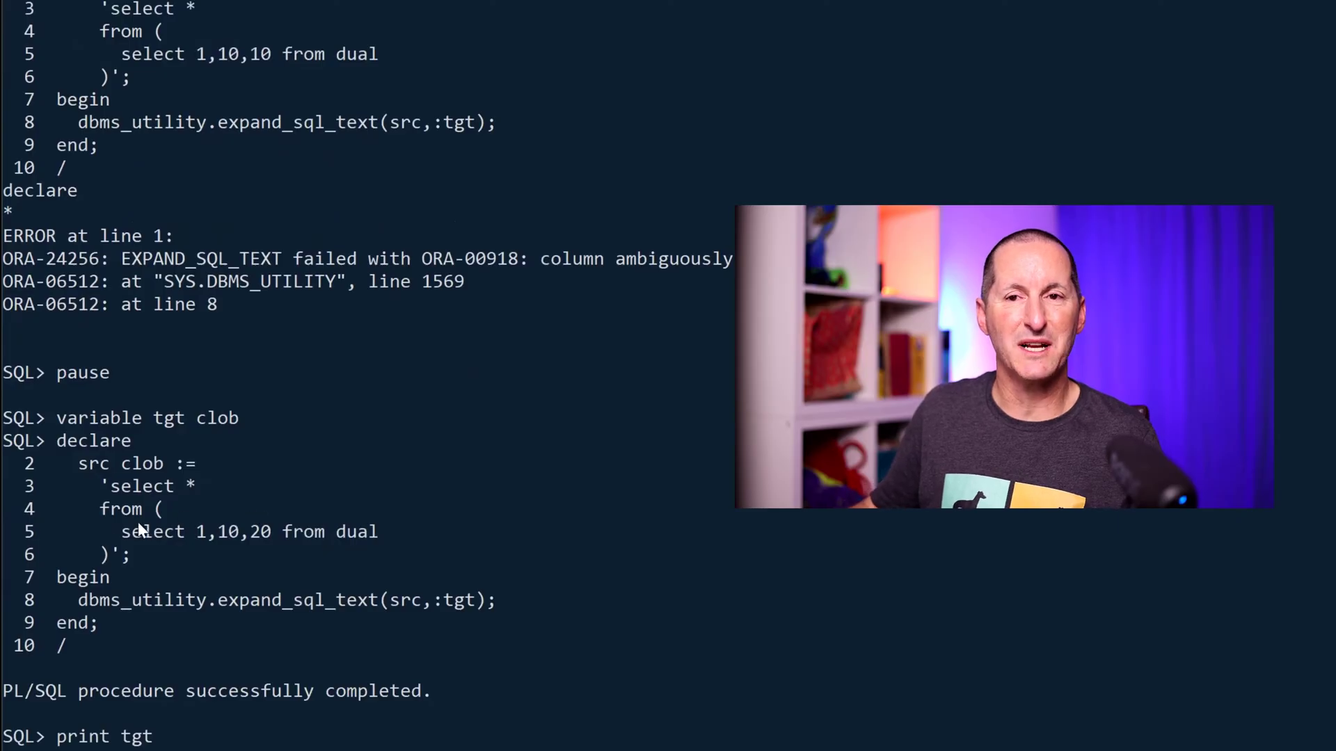
{"action": "left_click_drag", "start_coordinate": [98, 486], "coordinate": [132, 554]}
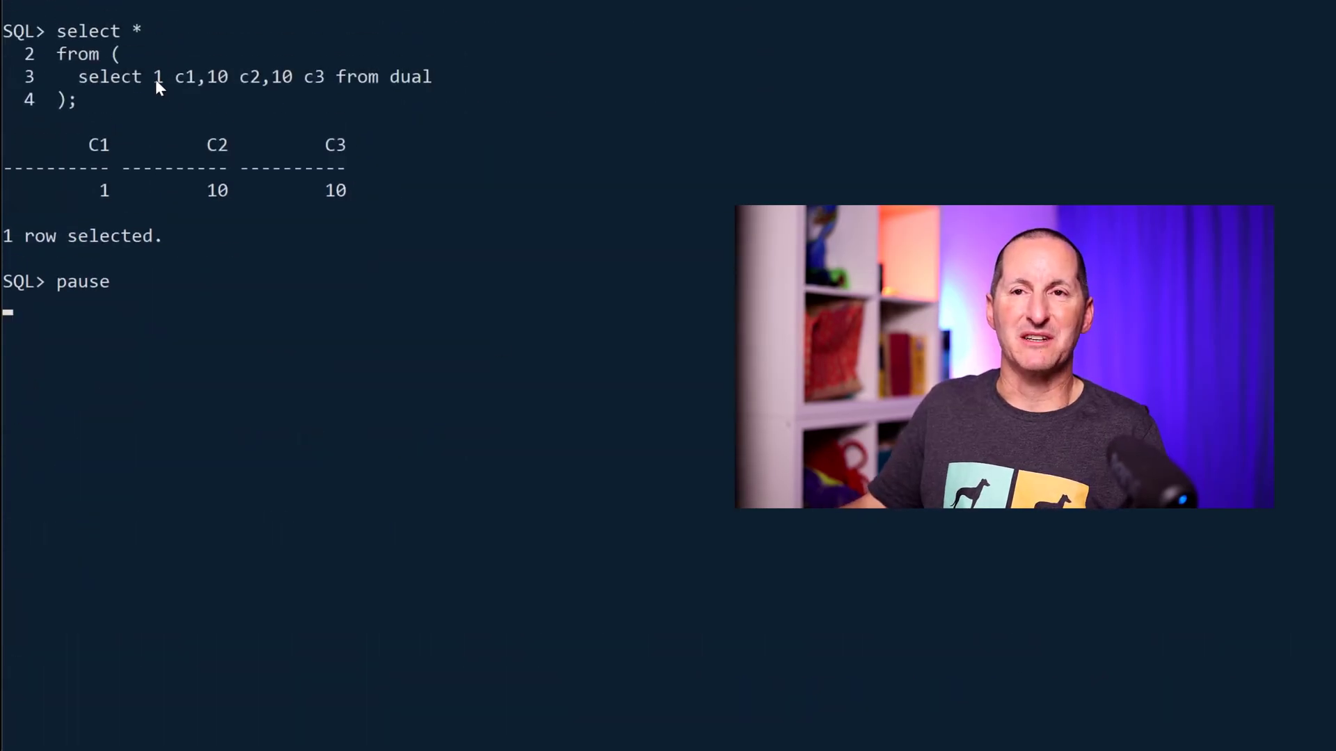
{"action": "mouse_move", "coordinate": [320, 103]}
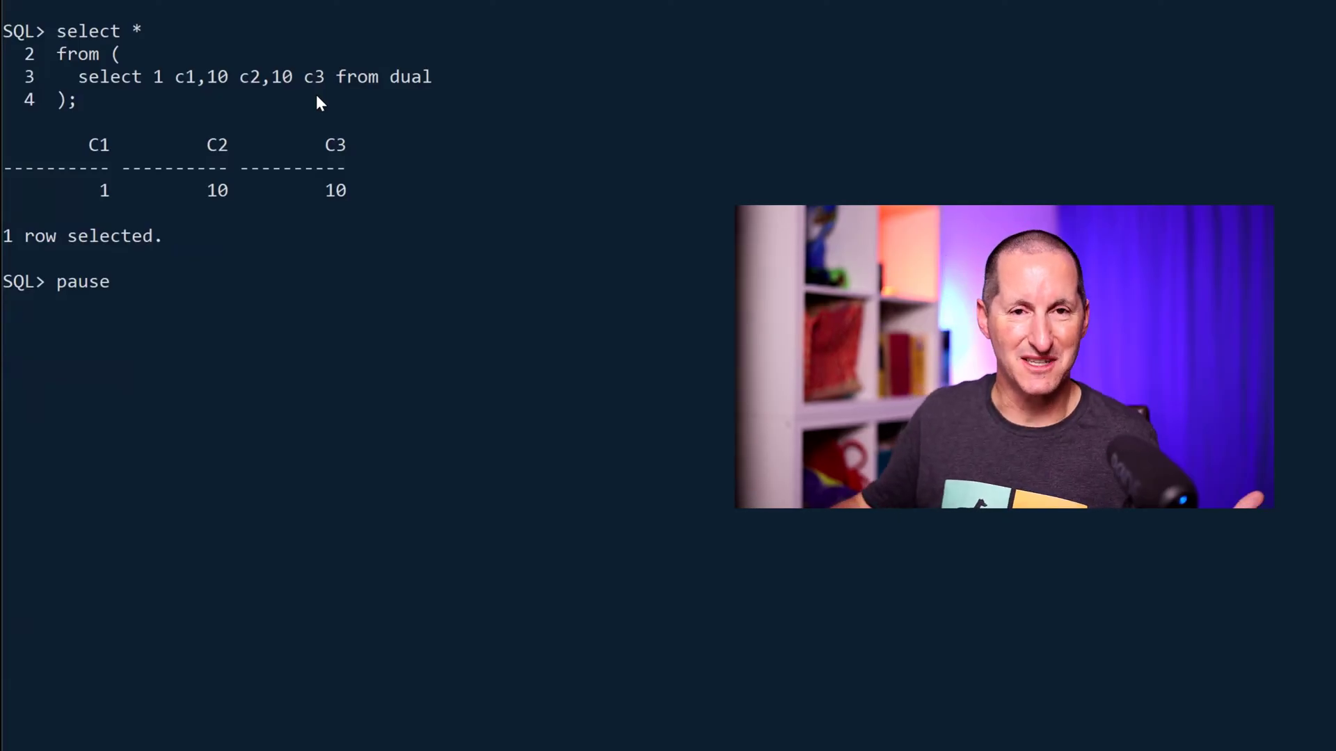
Highlight the literals aliased c1, c2, c3 in the one-row query
{"action": "left_click_drag", "start_coordinate": [151, 77], "coordinate": [291, 76]}
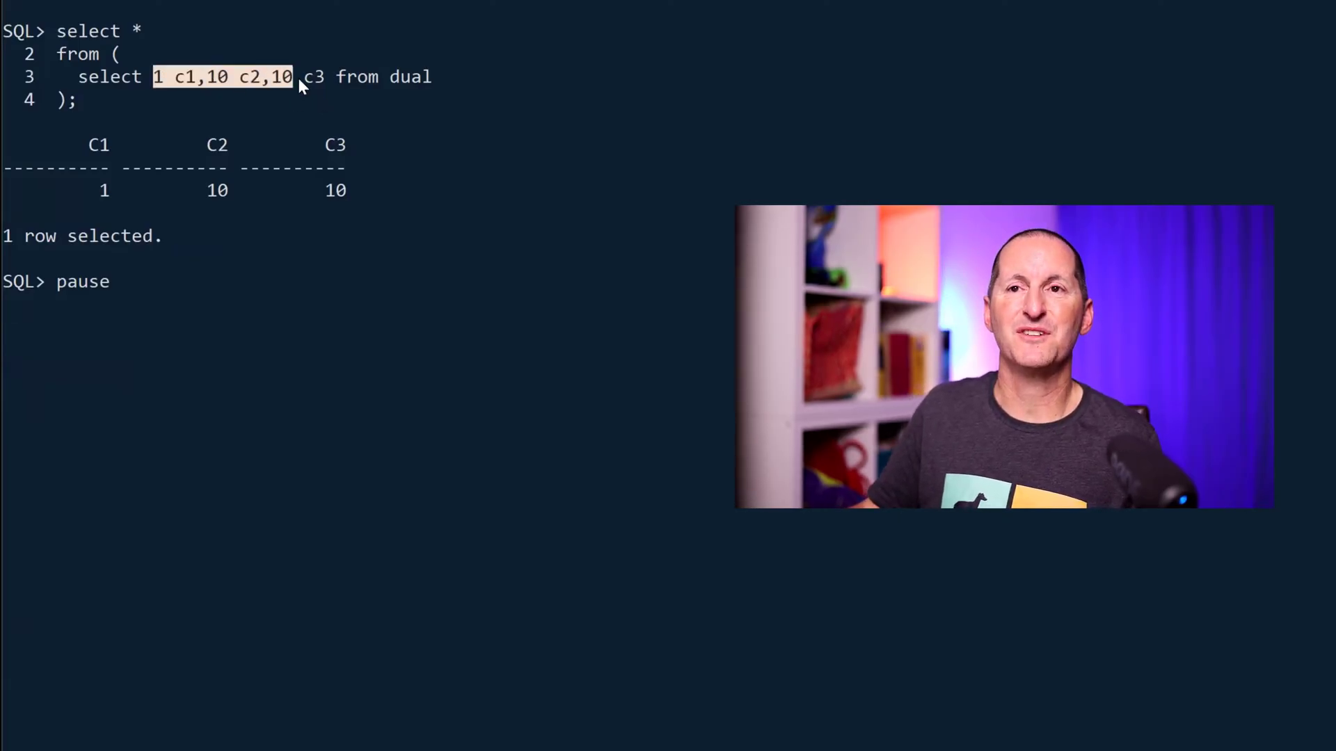